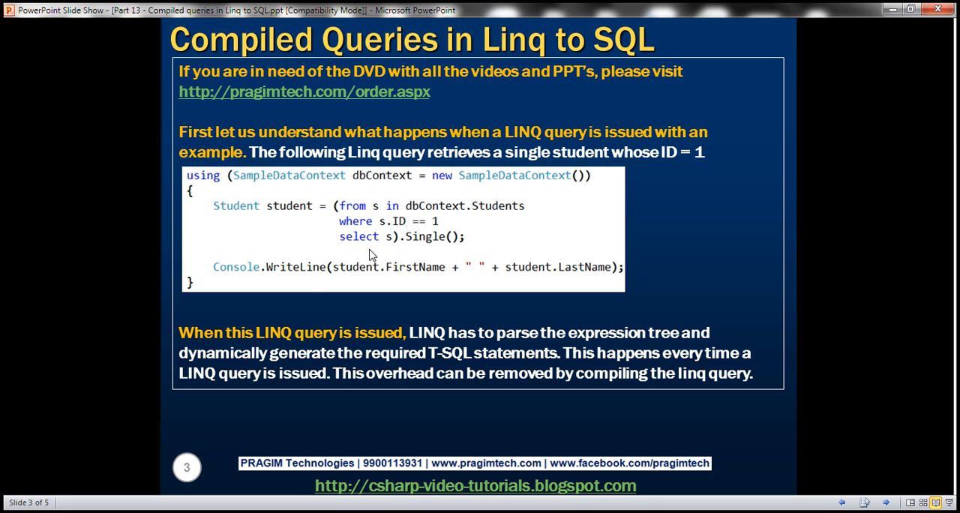
mouse_move(399, 232)
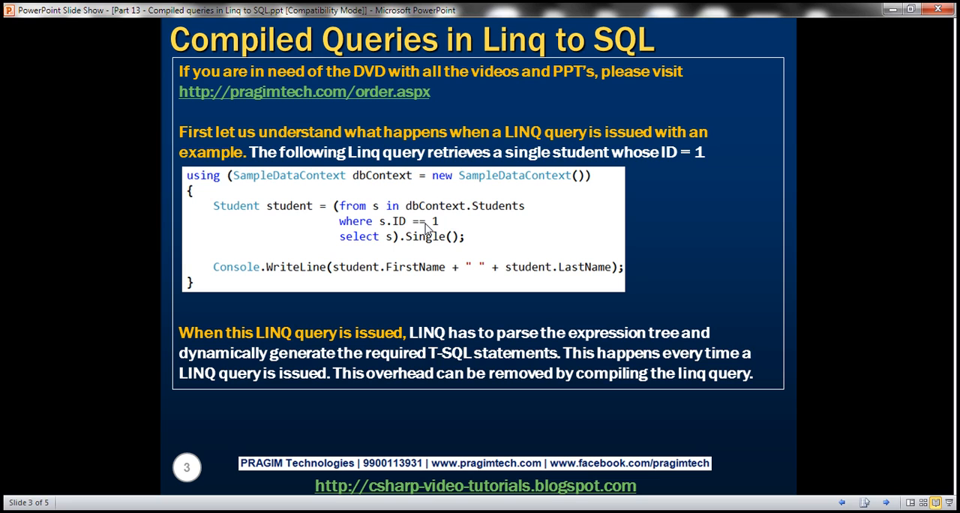
mouse_move(375, 234)
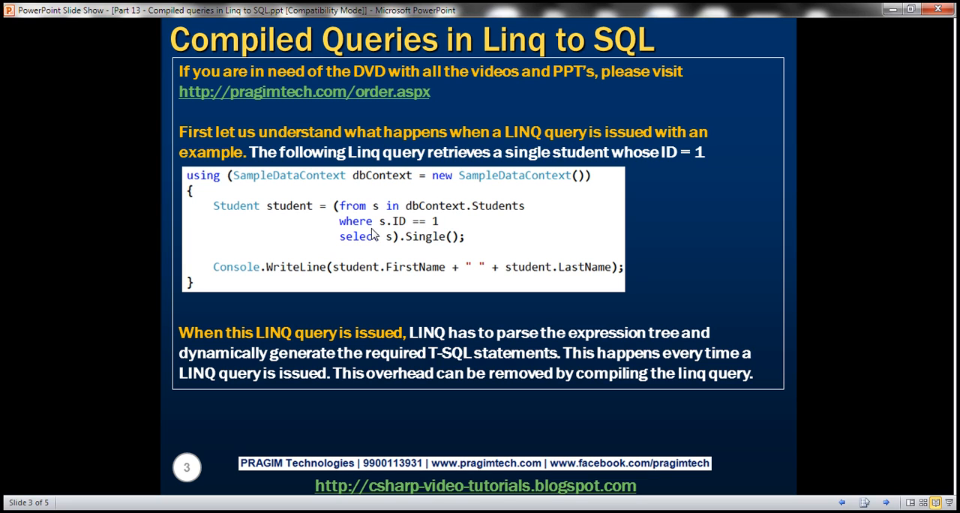
mouse_move(384, 228)
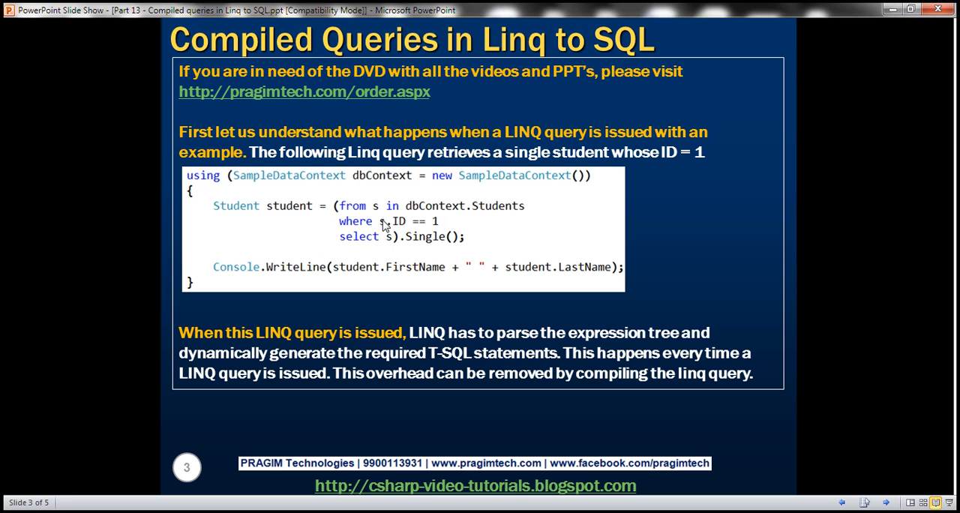
mouse_move(384, 234)
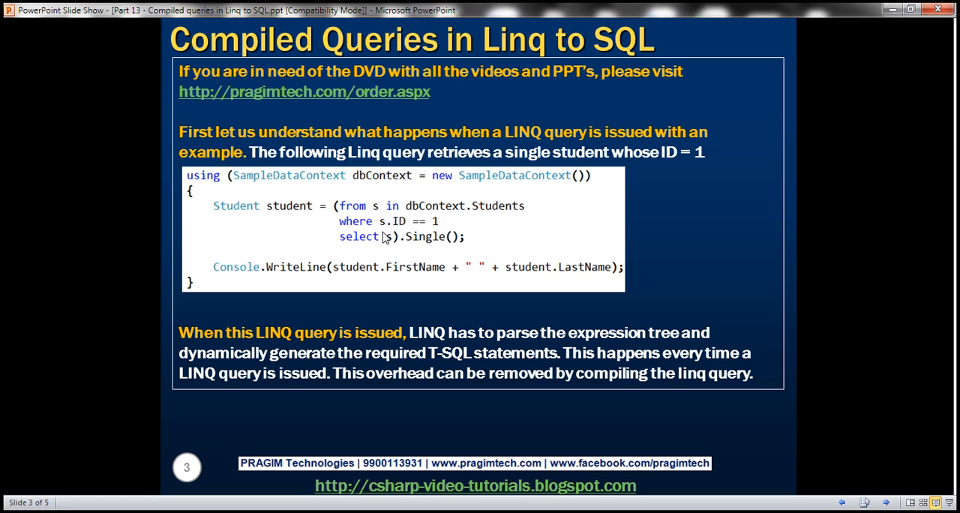
mouse_move(389, 237)
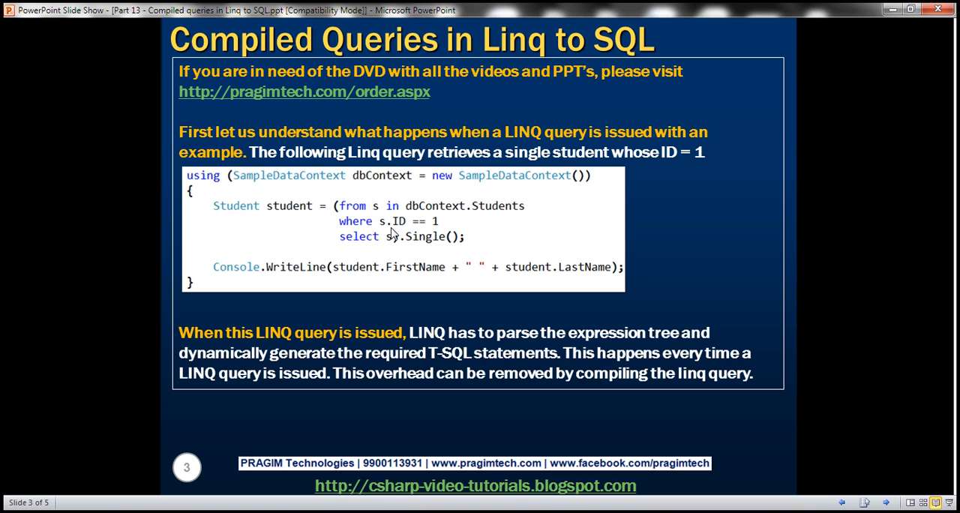
mouse_move(438, 246)
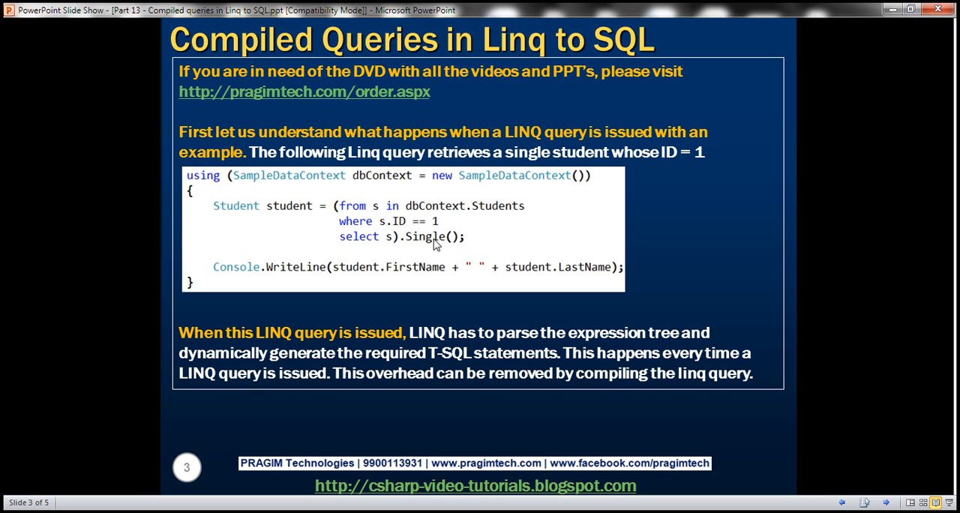
mouse_move(138, 435)
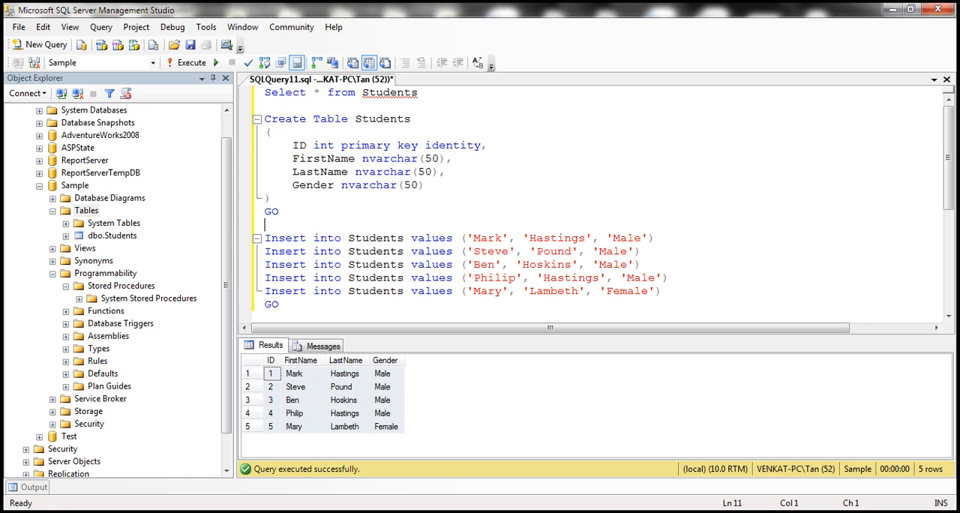
Add the Sample.dbml LINQ to SQL classes file and drop the Students table onto its designer.
left_click(345, 374)
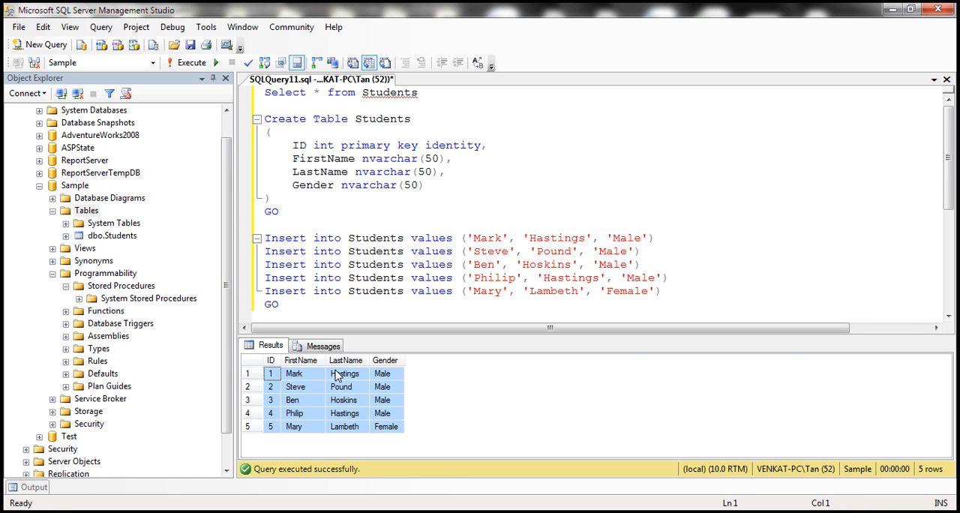
left_click_drag(312, 119, 282, 211)
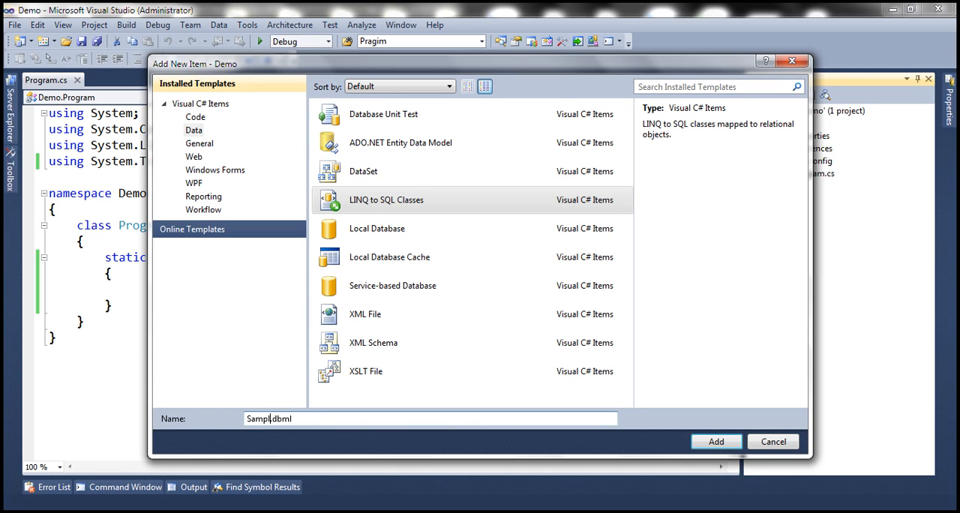
left_click(715, 441)
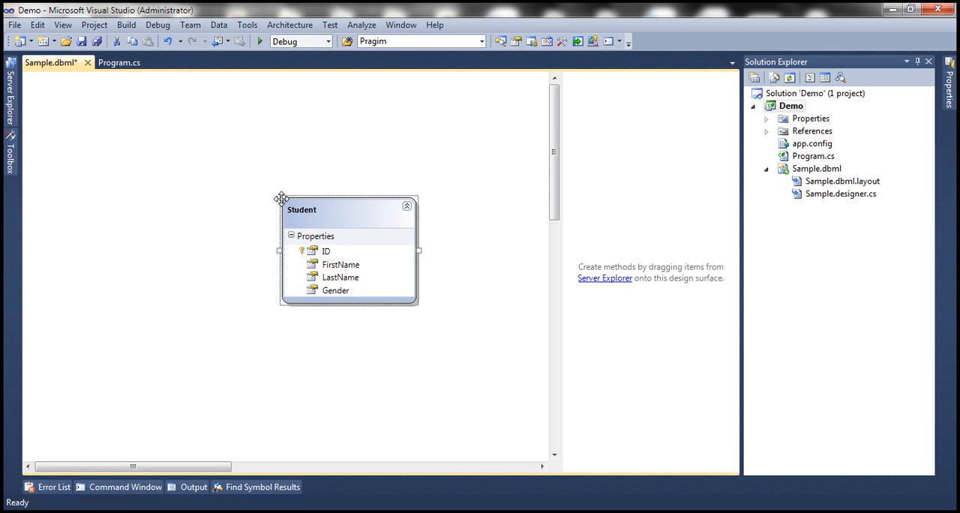
left_click(118, 63)
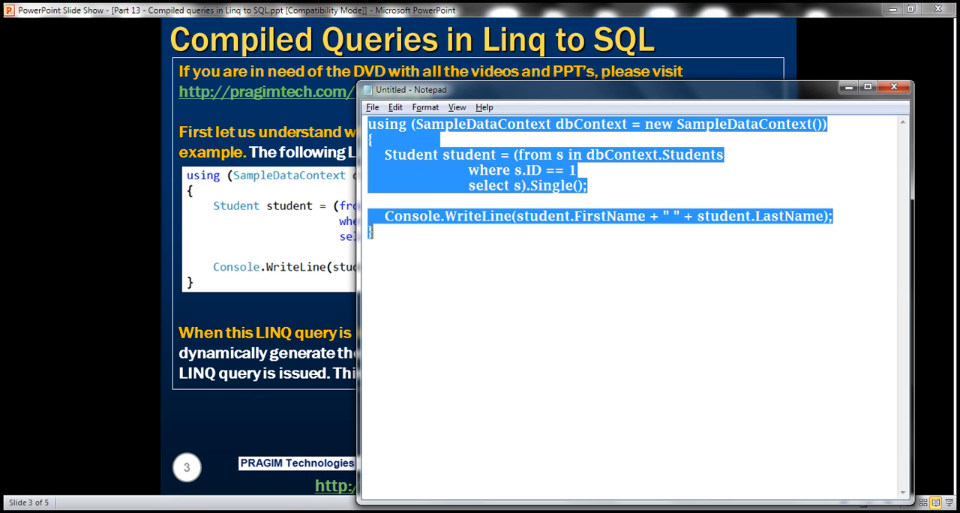
mouse_move(213, 471)
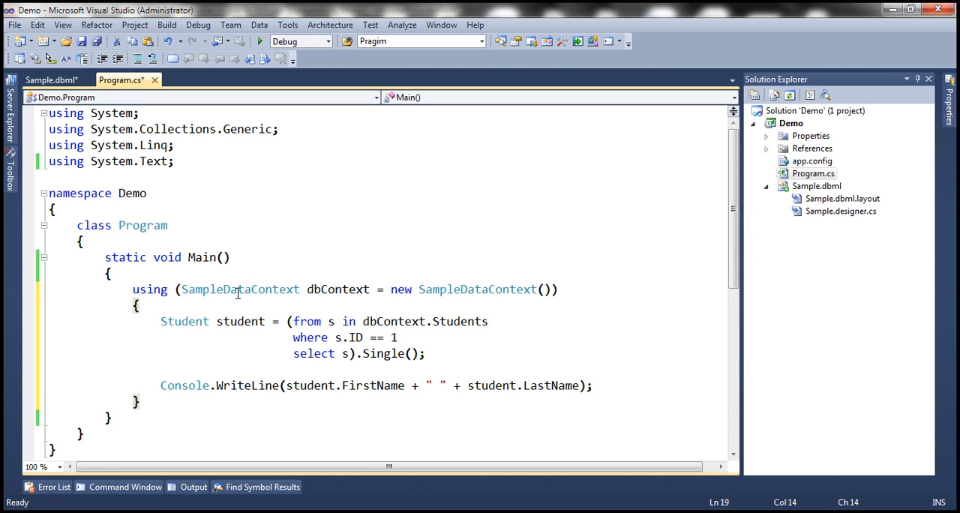
Paste the from-where-select student query into Main and build the solution.
left_click_drag(216, 288, 528, 288)
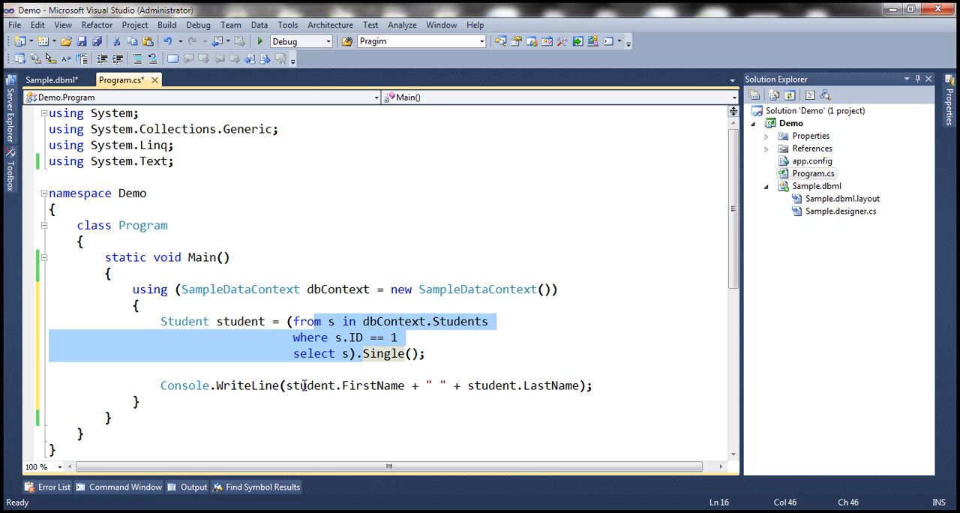
mouse_move(528, 363)
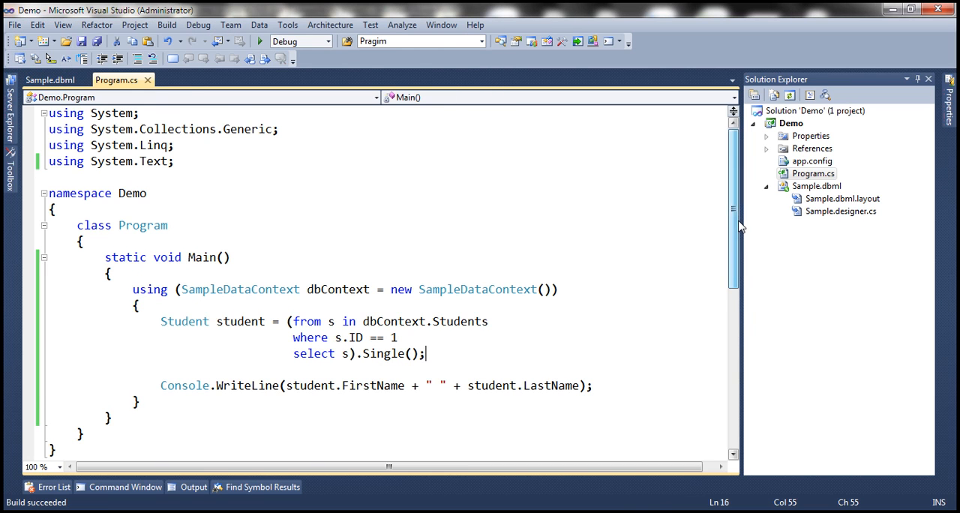
scroll("down", 3)
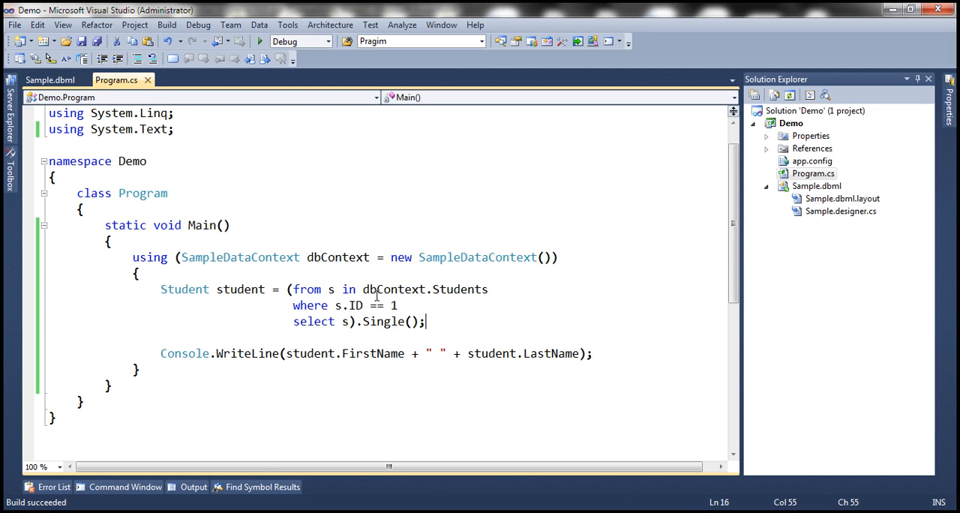
mouse_move(382, 321)
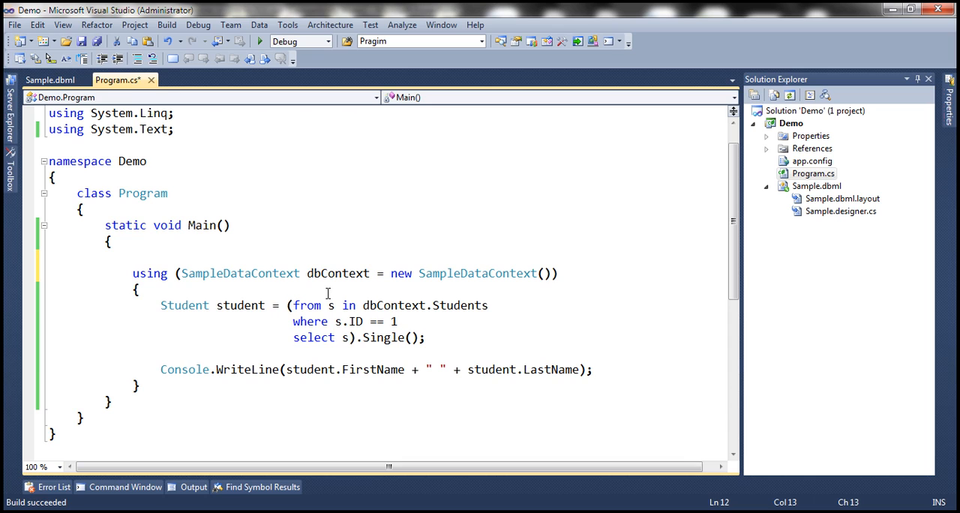
Declare var compiledStudentQuery = CompiledQuery.Compile() above the student query.
type("var compile")
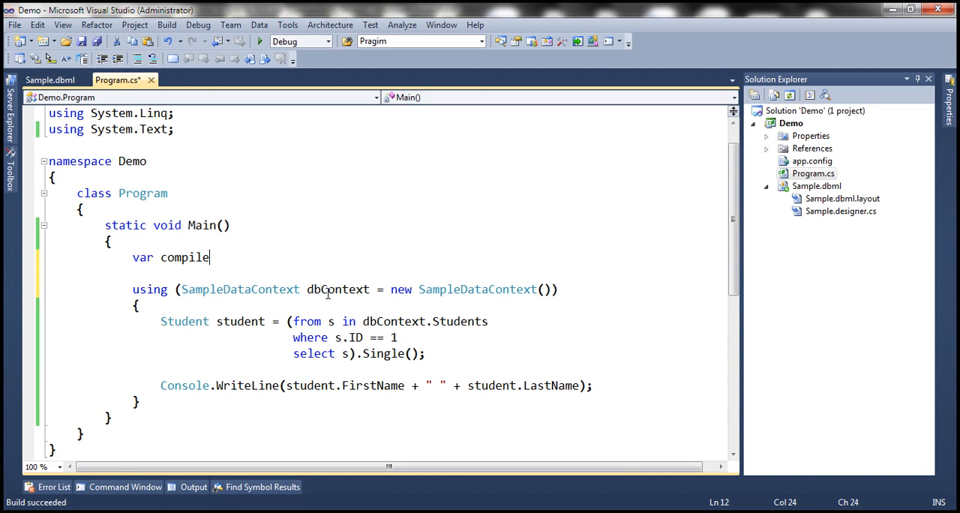
type("dStudent")
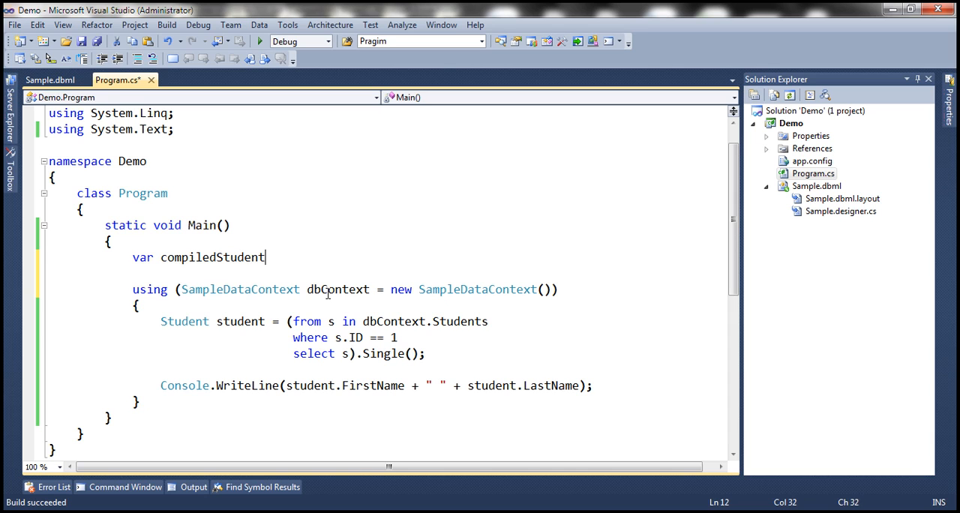
type("Query =")
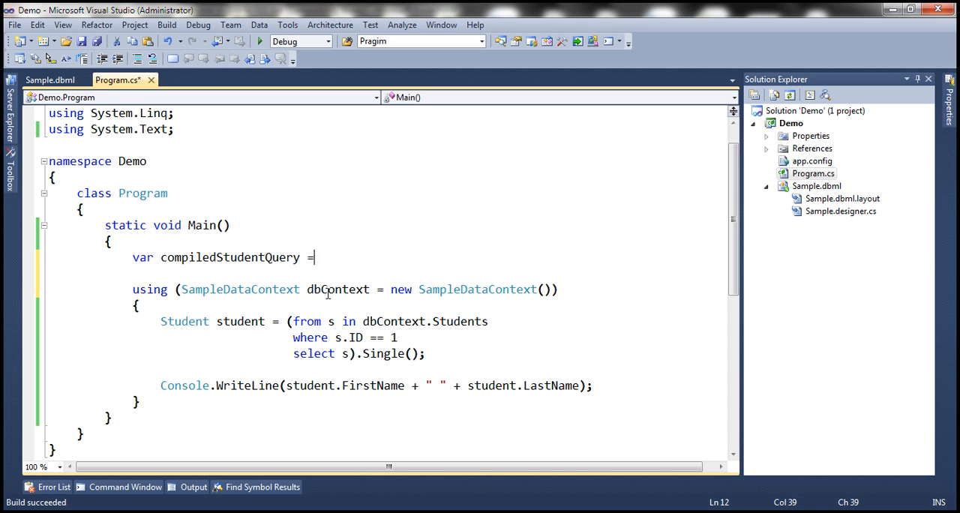
type("Compiled")
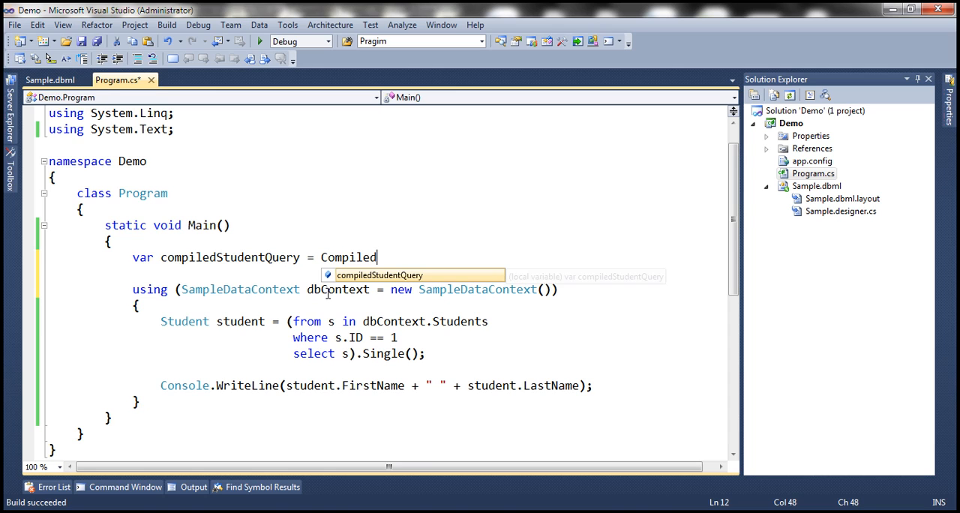
type("Query")
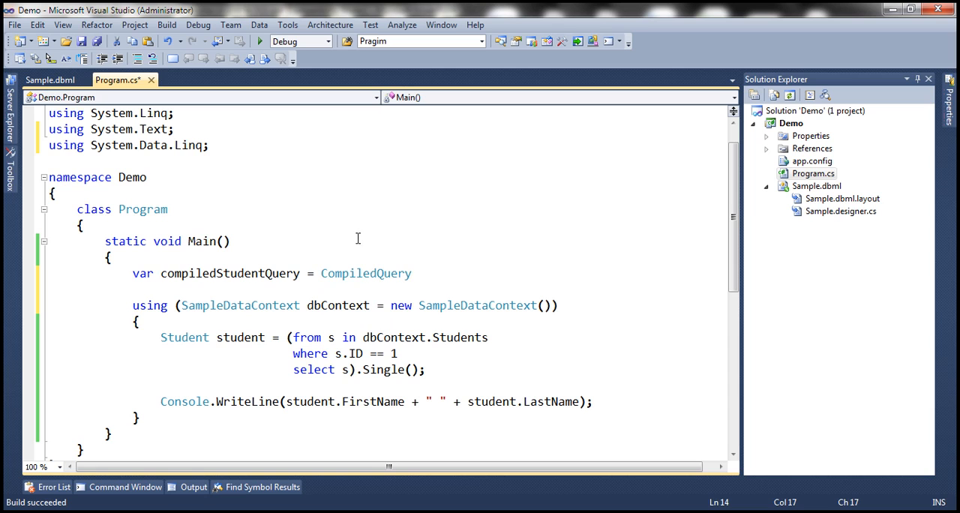
type(".co")
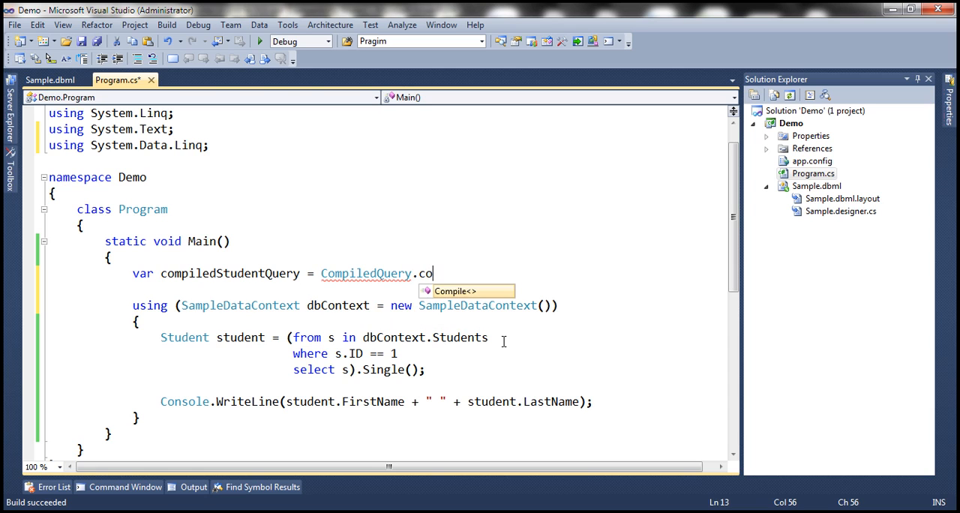
type("mpile")
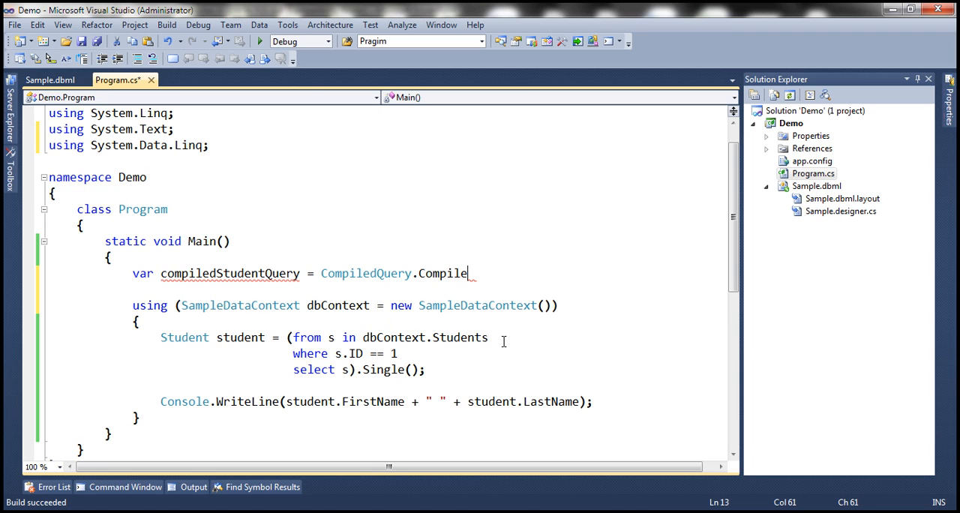
type("(")
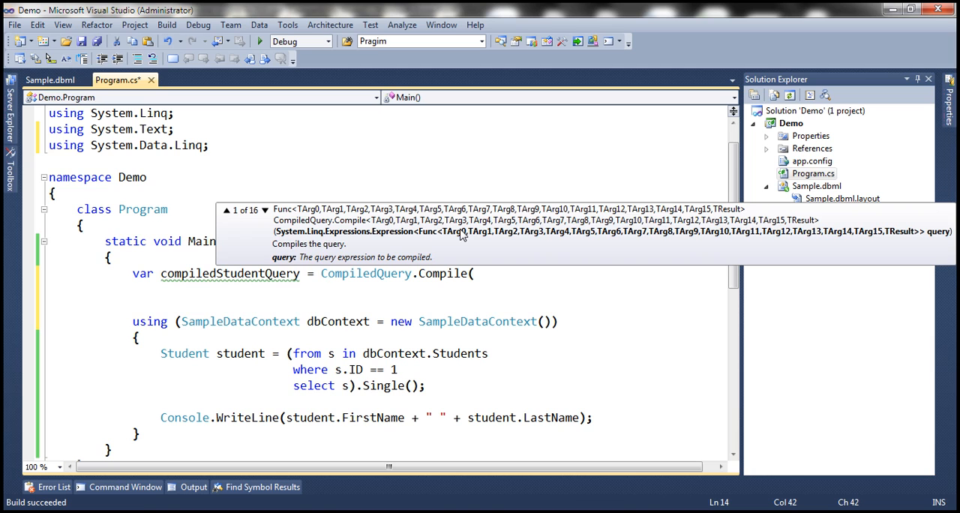
type("()")
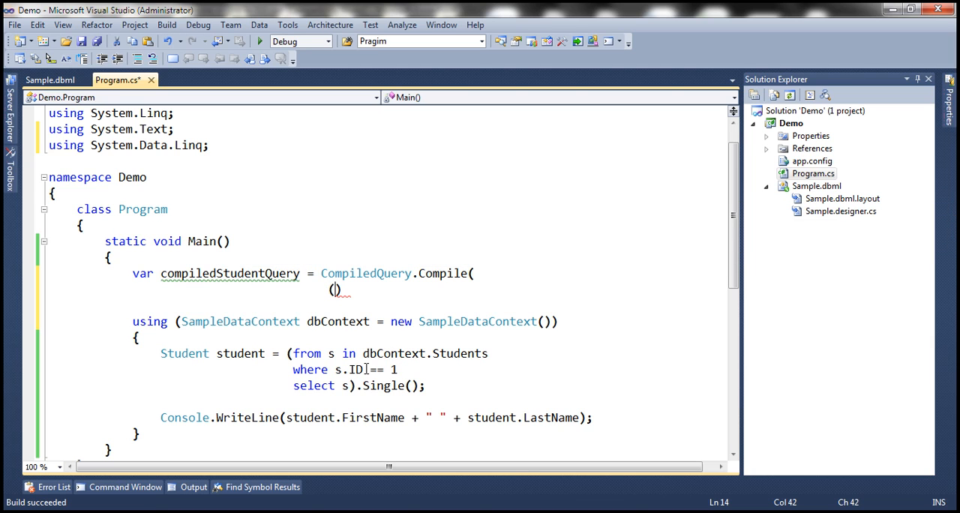
Write the lambda parameters (SampleDataContext dataContext, int studentId) inside Compile.
left_click_drag(286, 354, 363, 385)
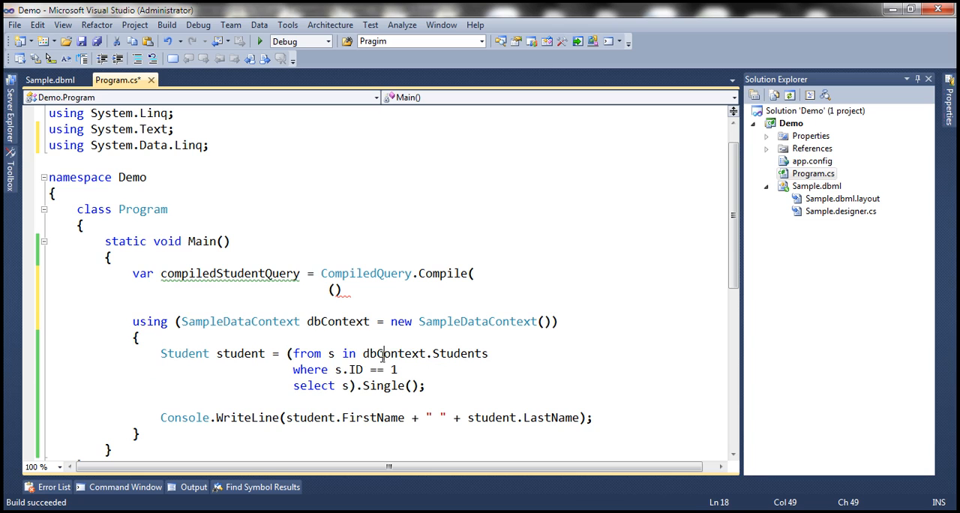
double_click(381, 354)
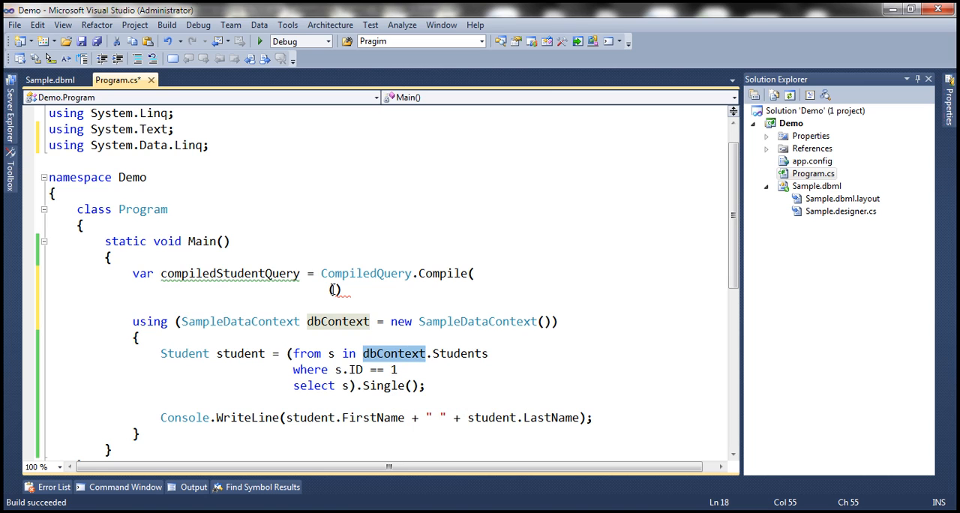
type("SampleDataContext da")
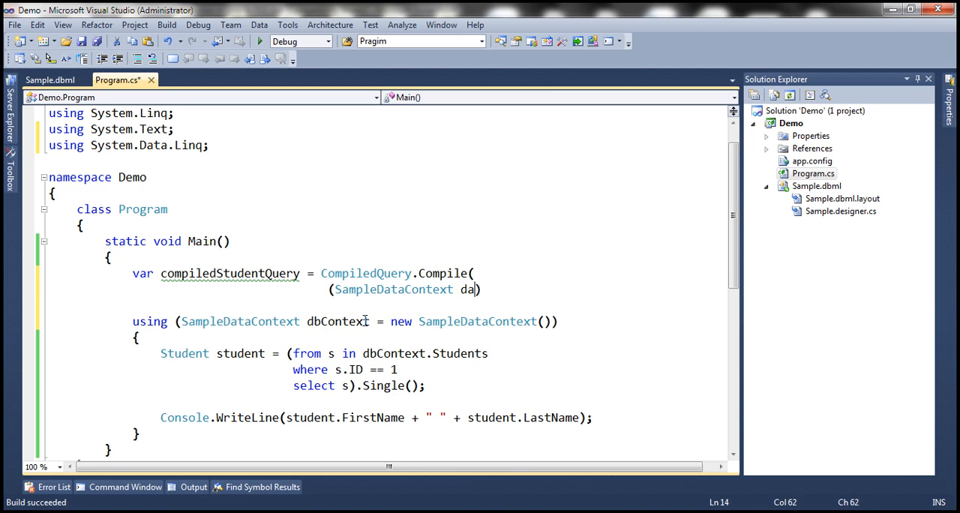
type("taContext")
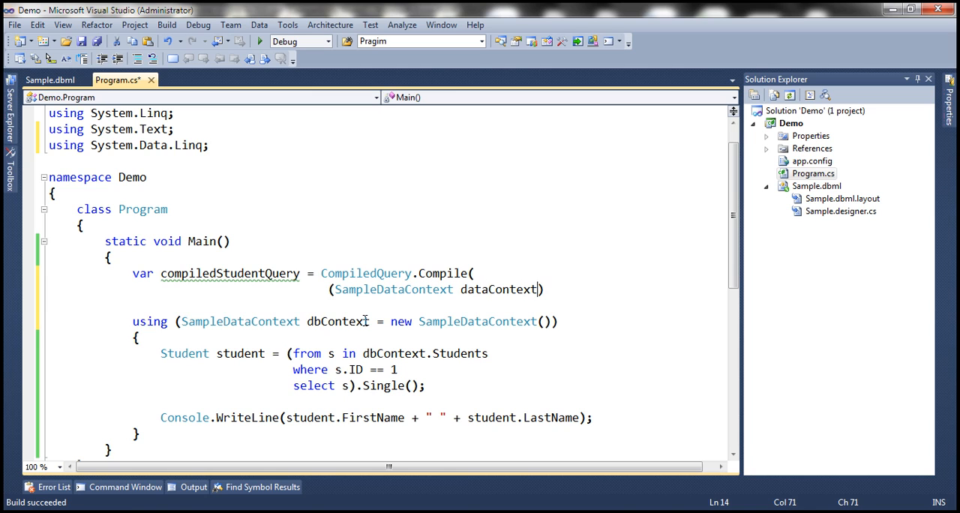
type(", i")
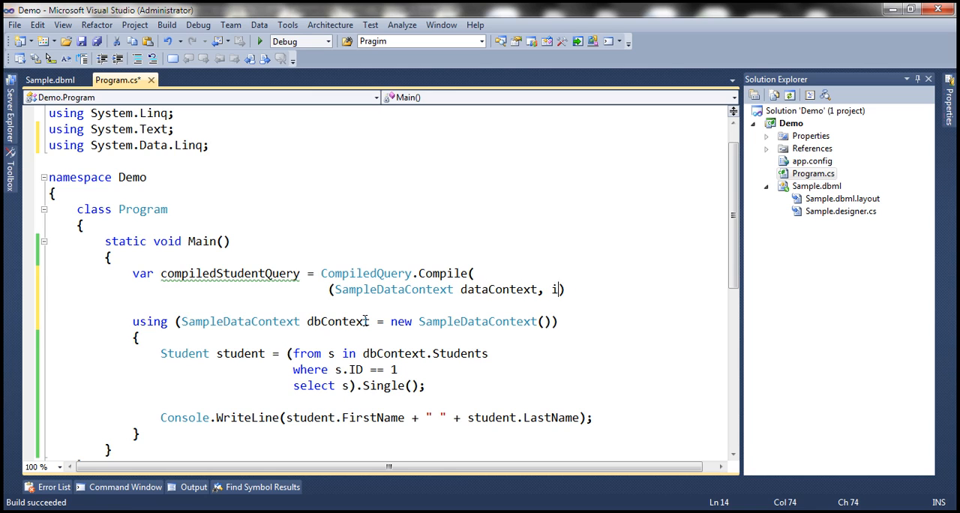
type("nt")
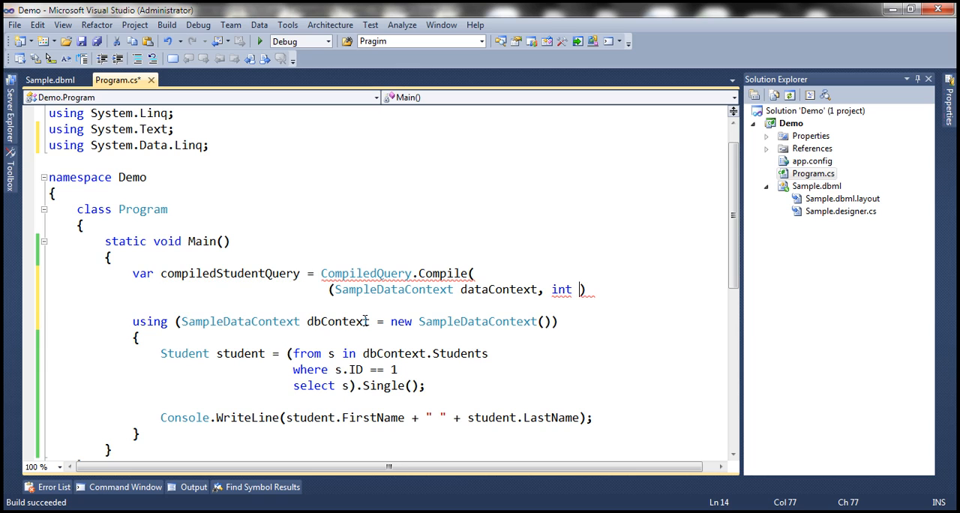
type("studentId")
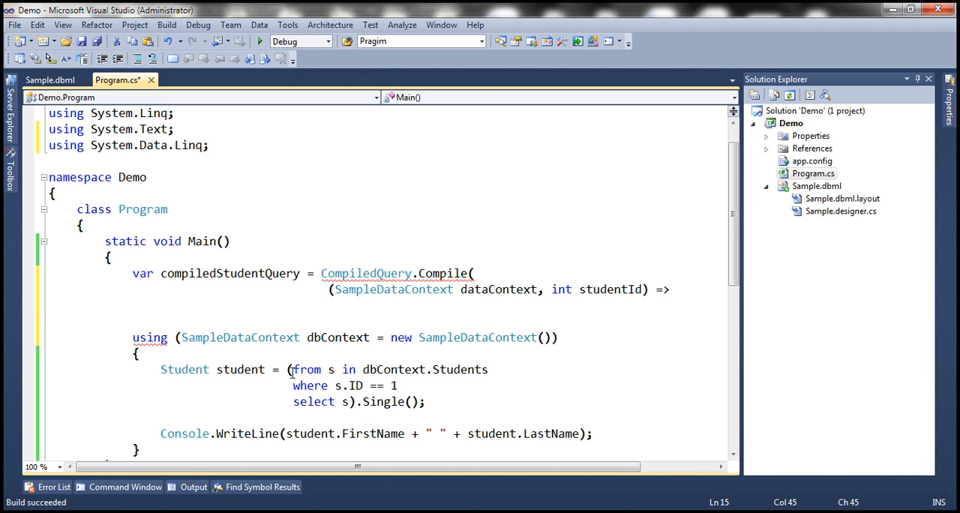
Move the from-select query into the lambda body and close it with ));, leaving 'Student student = ;'.
left_click_drag(288, 369, 356, 402)
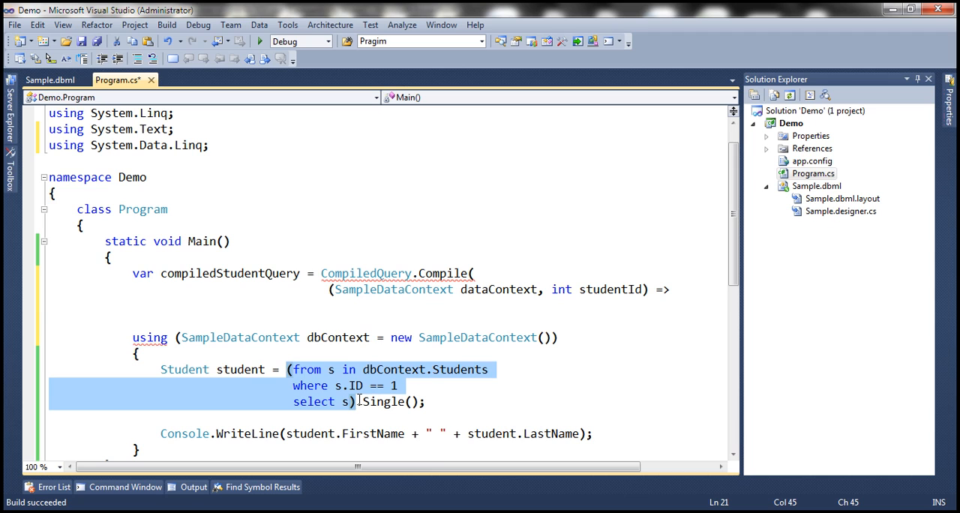
key("Delete")
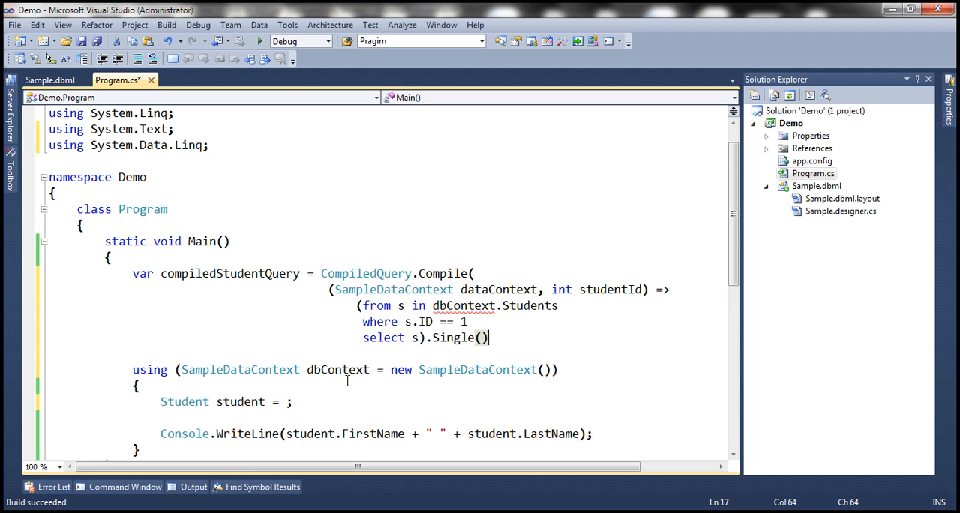
type(")")
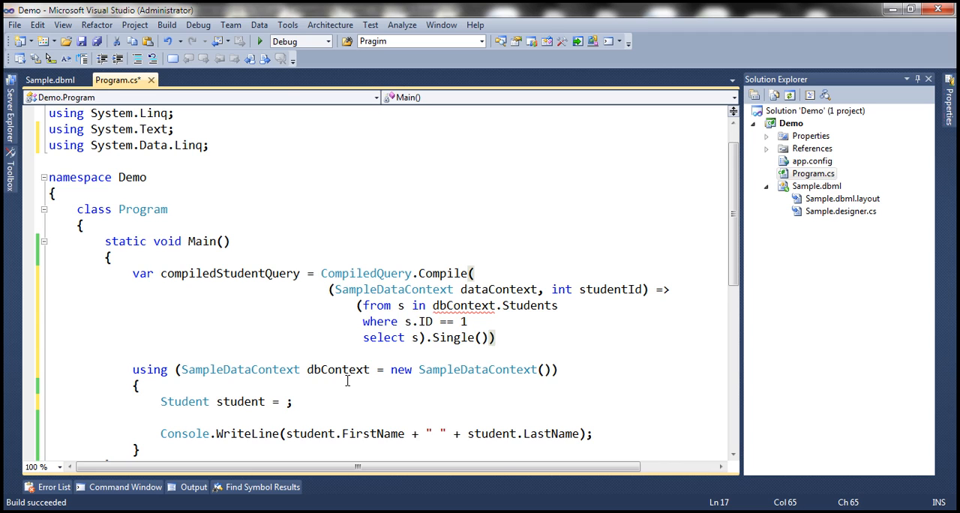
type(";")
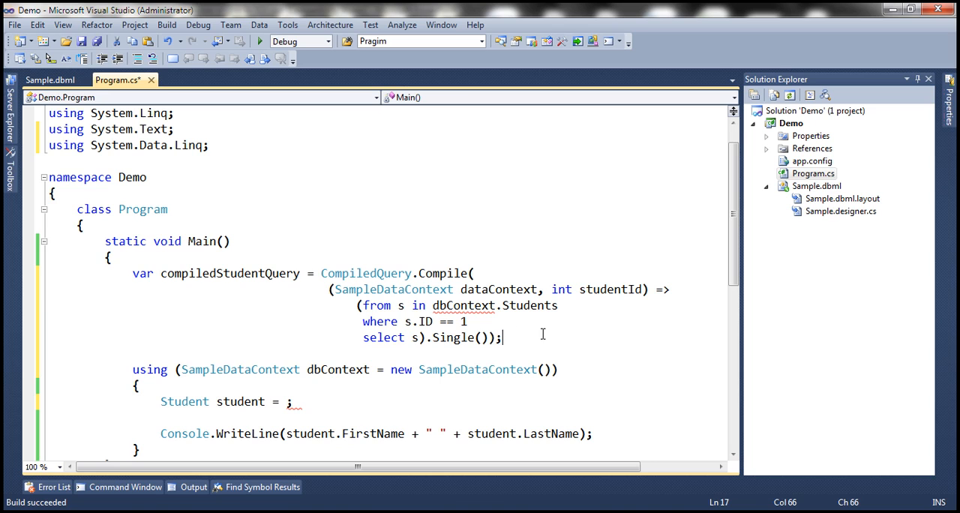
Query dataContext.Students and filter the where clause on studentId instead of the fixed 1.
double_click(463, 306)
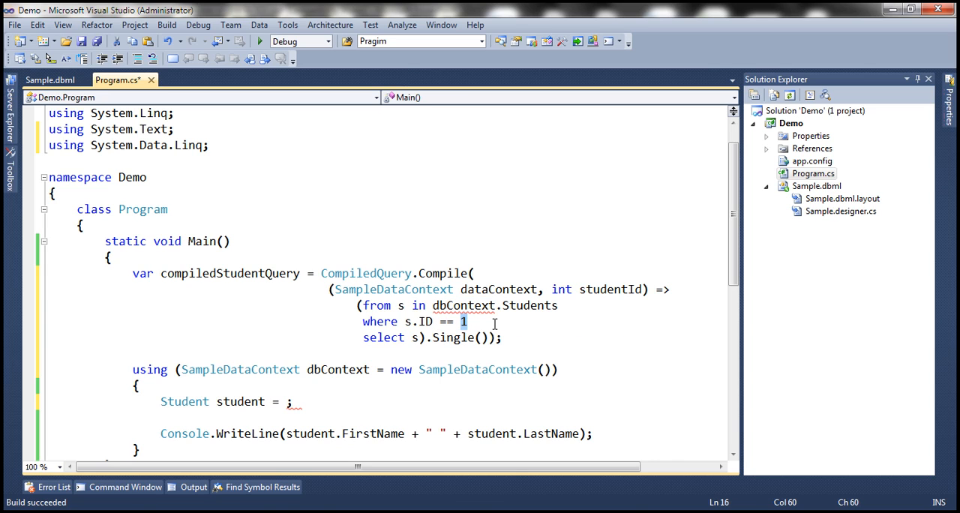
left_click(466, 306)
type("ata")
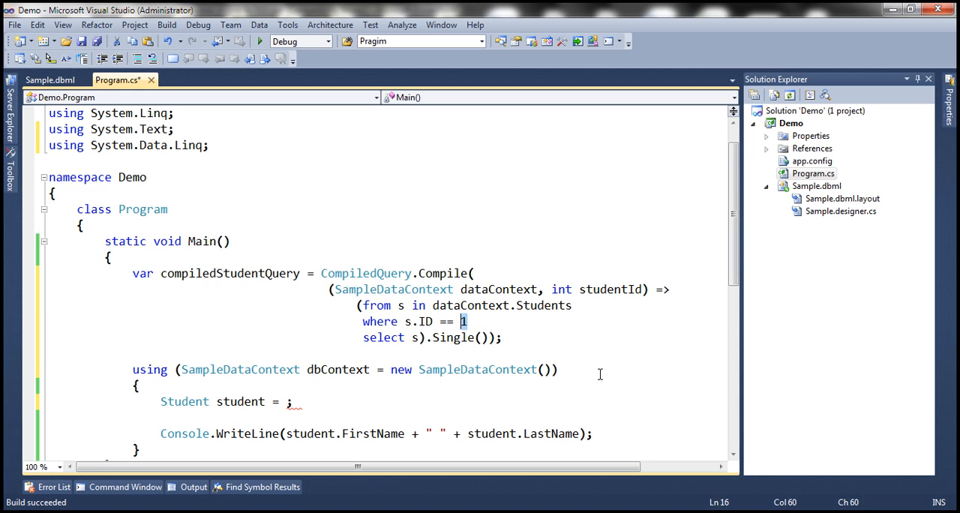
type("studentId")
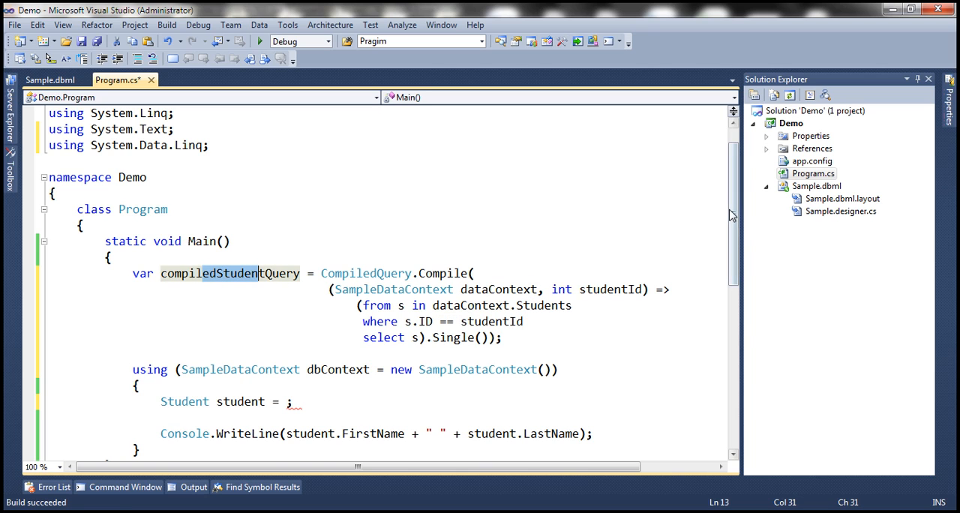
Assign student = compiledStudentQuery(dbContext, 1); and save Program.cs.
scroll("down", 3)
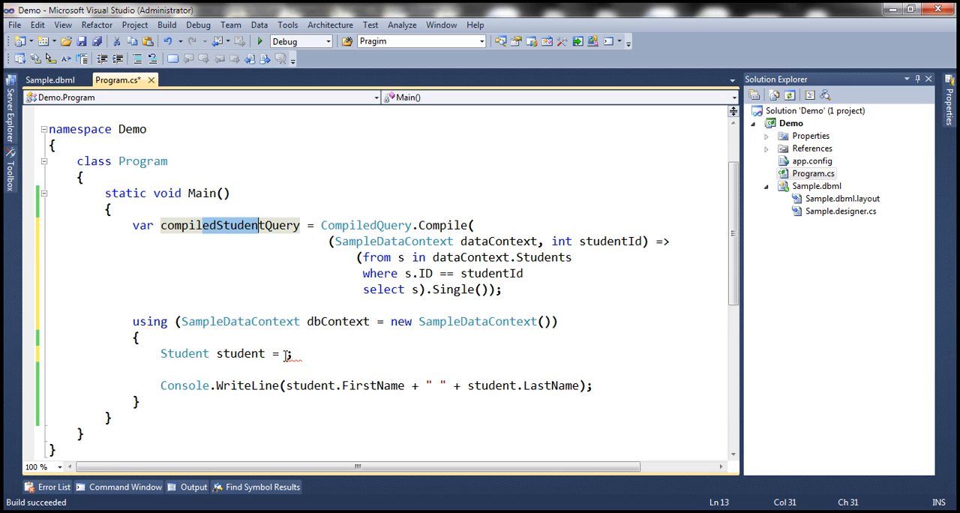
type("studentId")
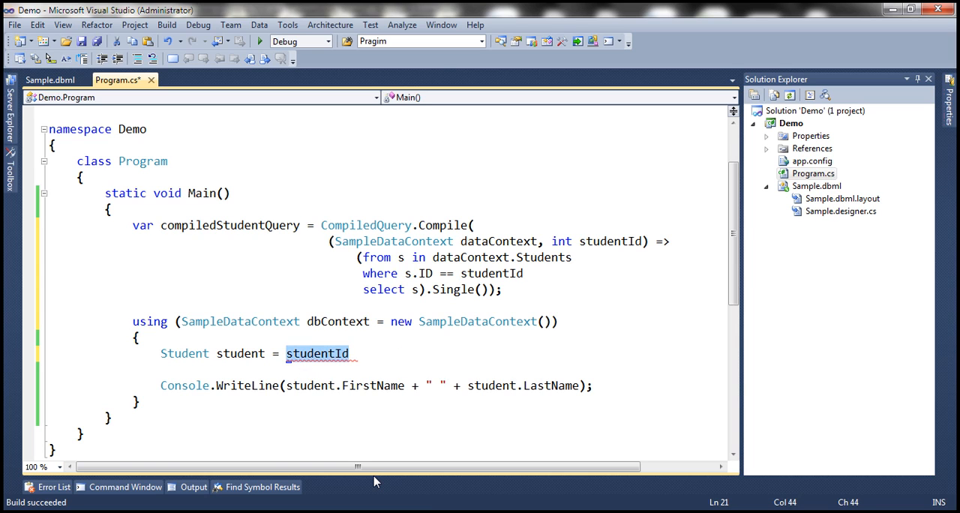
type("compiledStudentQuery(")
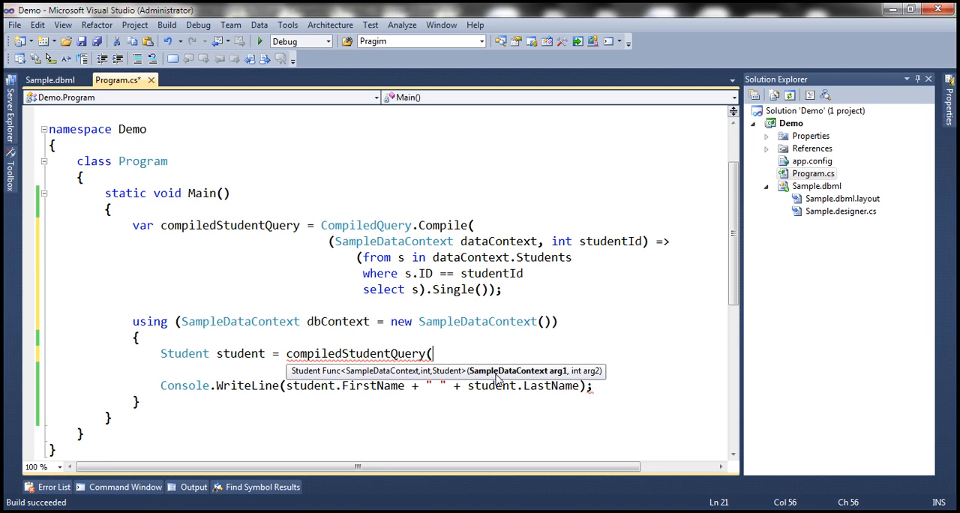
mouse_move(501, 381)
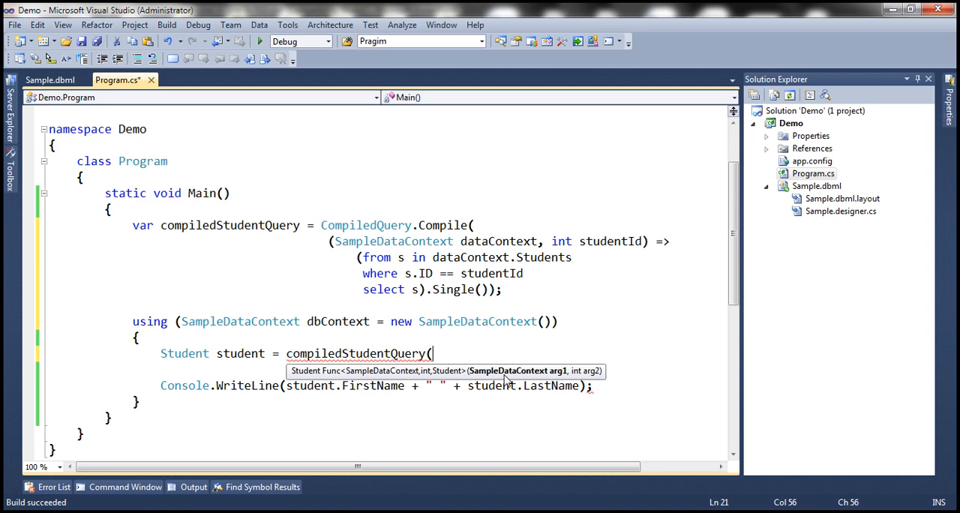
mouse_move(576, 383)
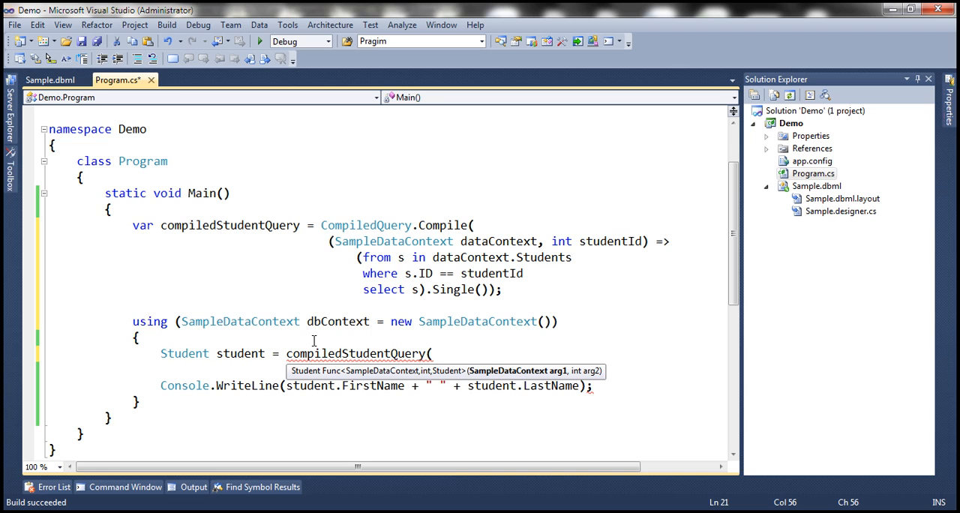
double_click(338, 321)
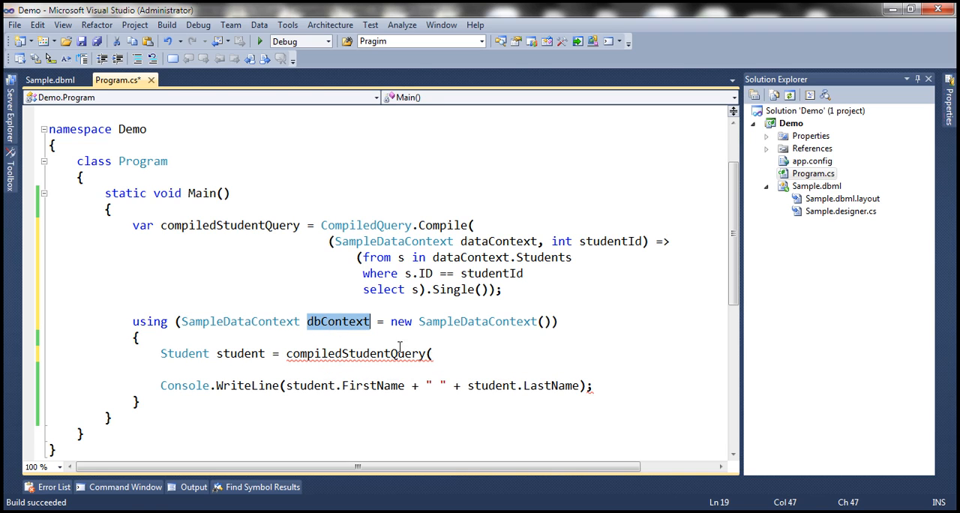
type("dbContext,")
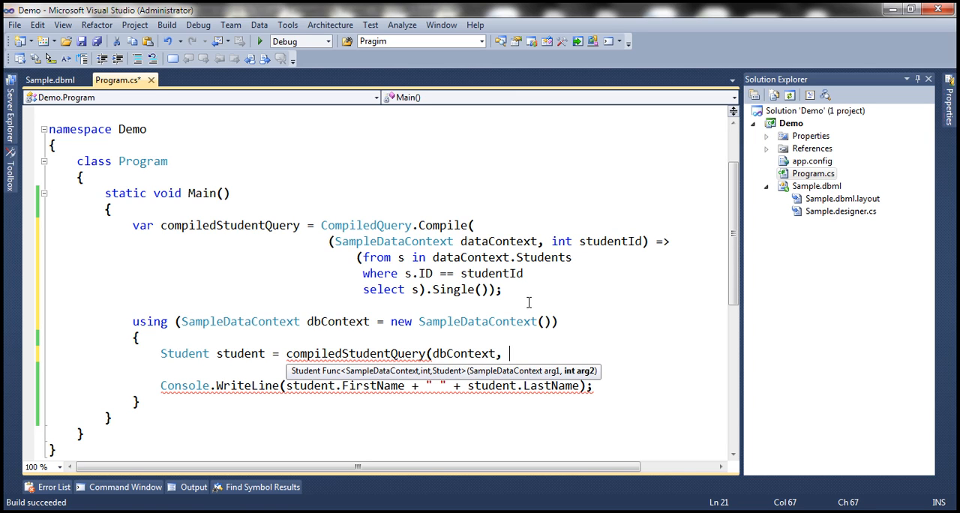
type("1);")
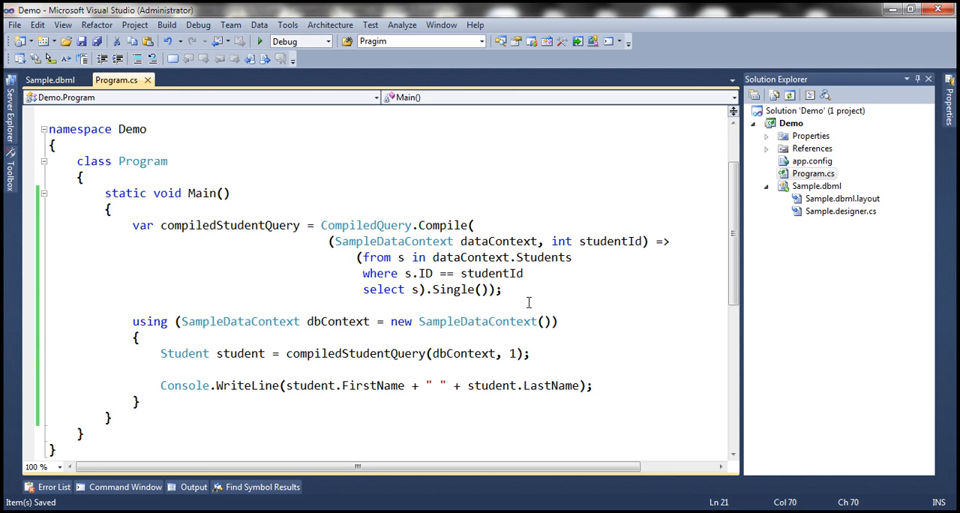
mouse_move(405, 354)
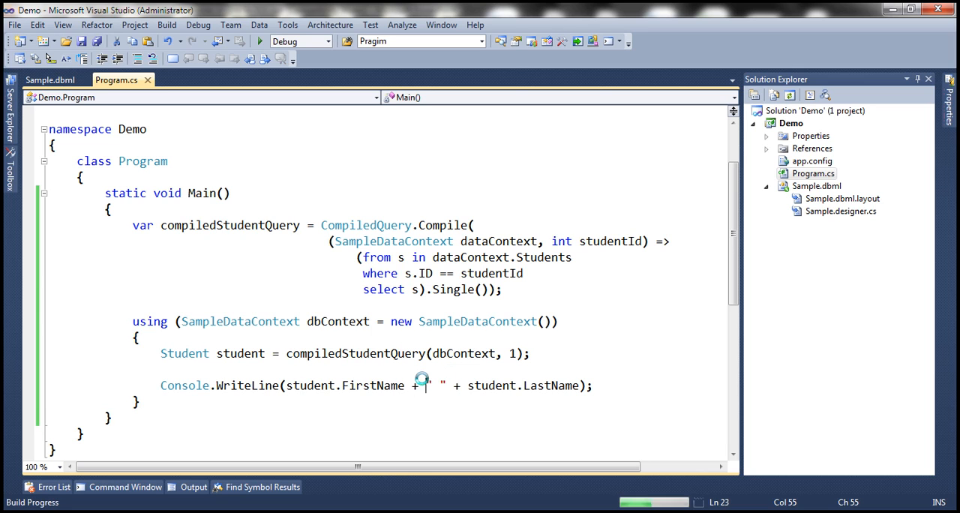
left_click(258, 41)
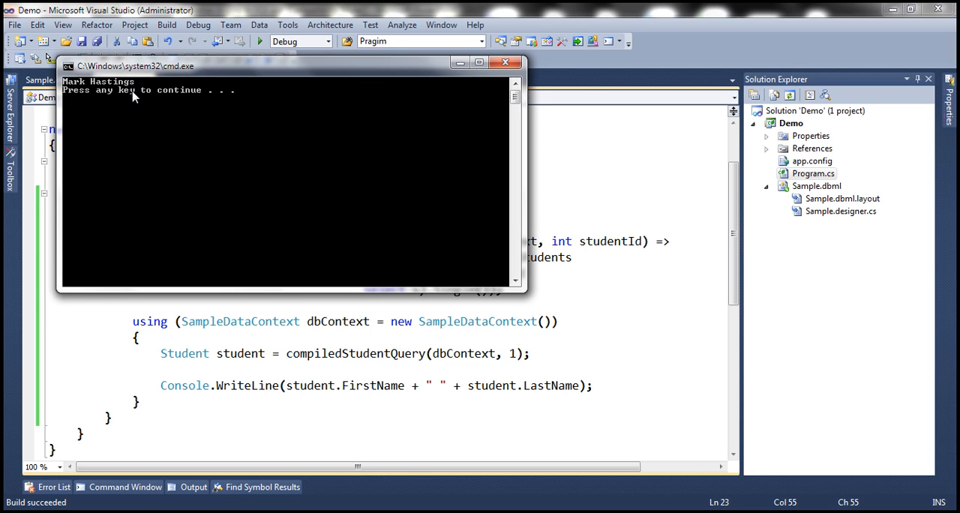
key("enter")
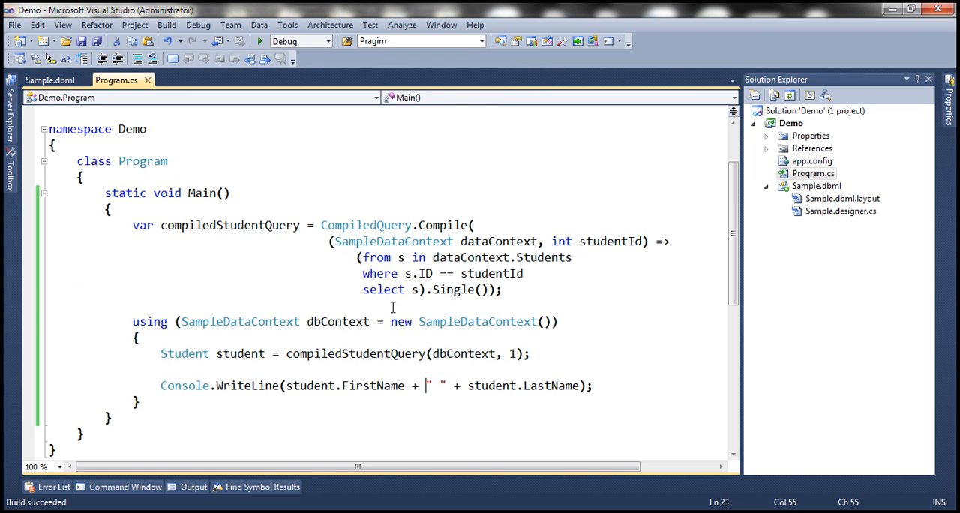